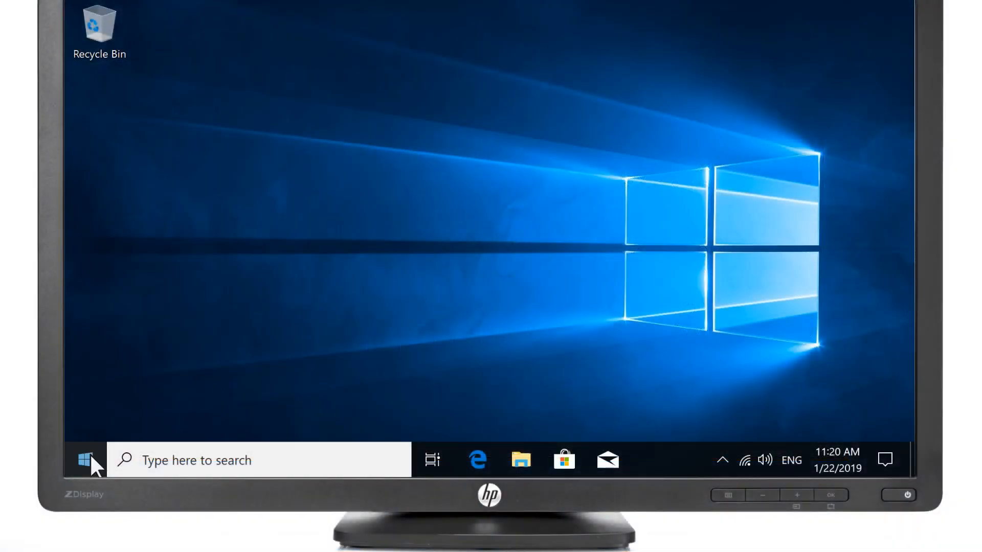
Step: Launch Windows Settings from the Start menu
click(85, 460)
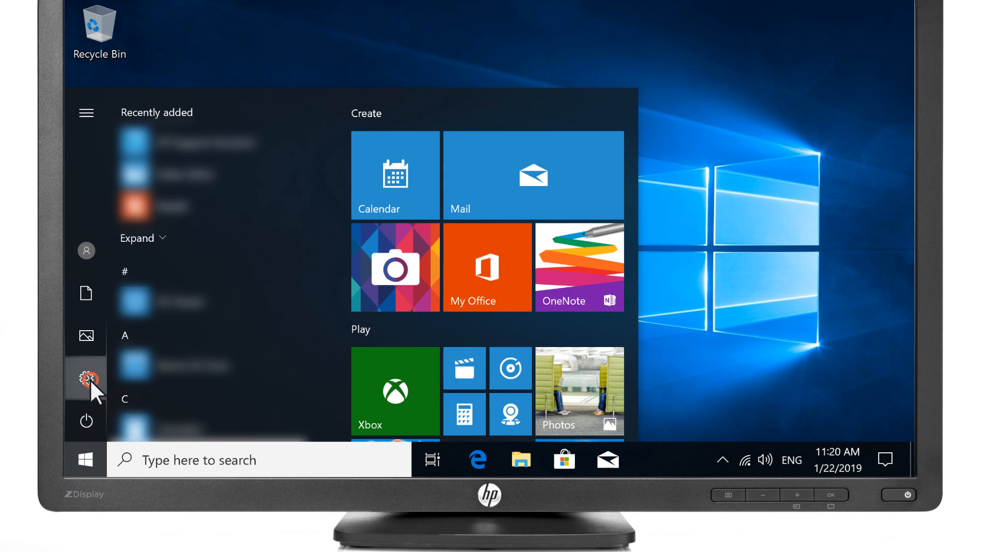
click(86, 378)
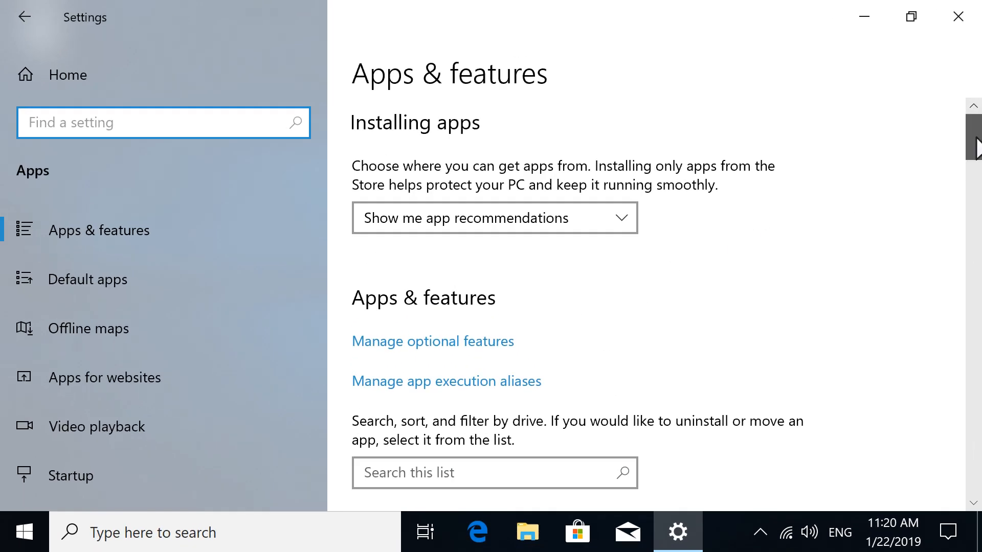
Step: Uninstall HP OfficeJet 4650 series Basic Device Software from Apps & features and confirm removal
scroll(down, 3)
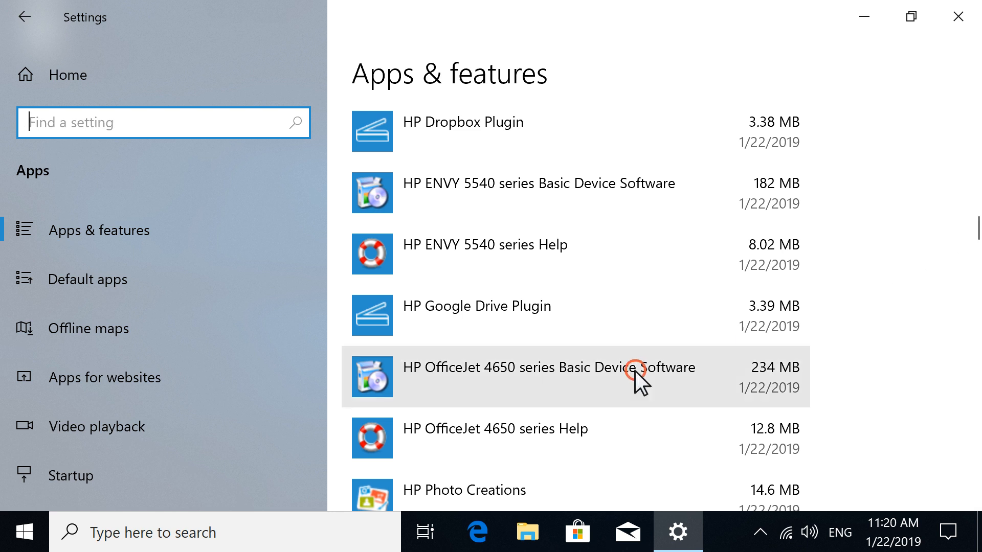
click(549, 368)
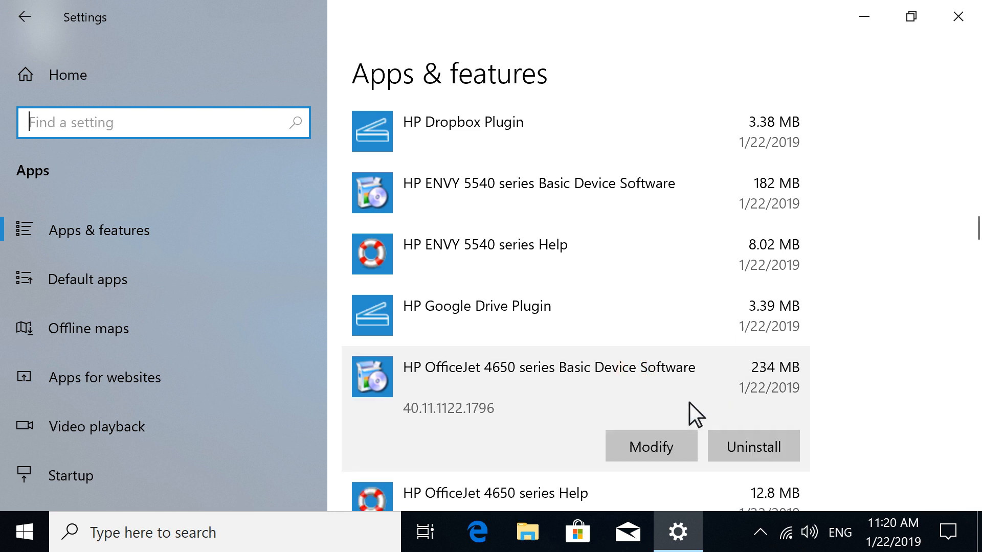
click(754, 447)
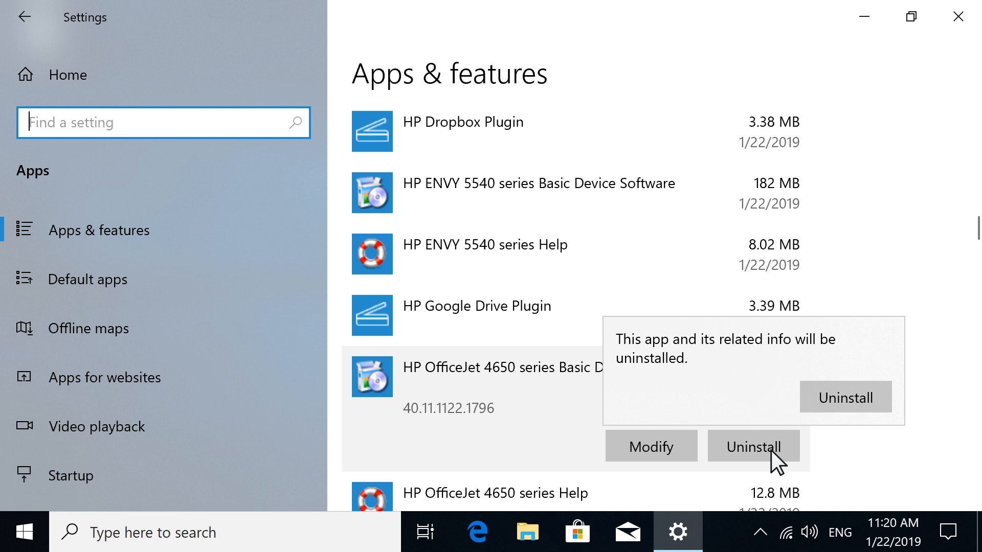
click(844, 397)
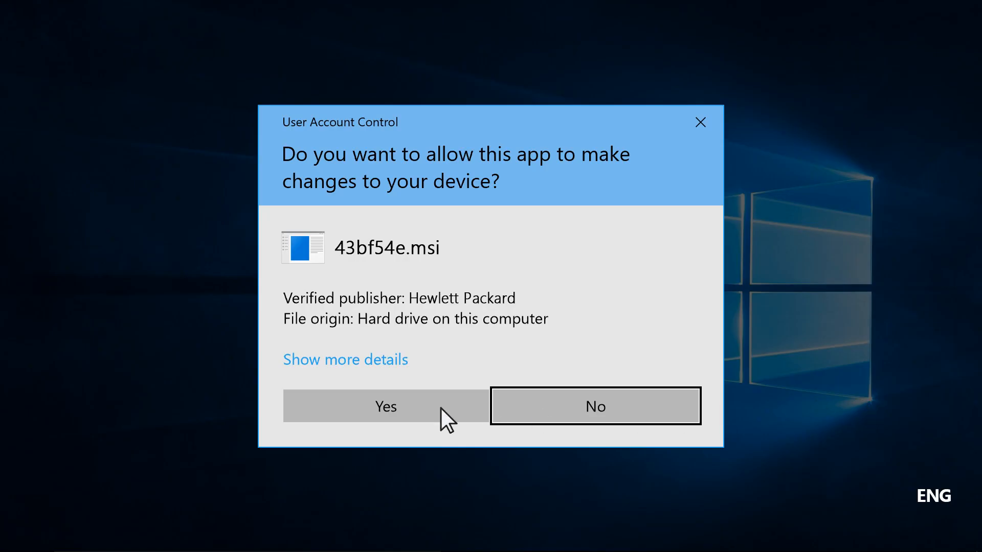
Step: Allow the Hewlett Packard uninstaller to make changes via the User Account Control prompt
click(386, 406)
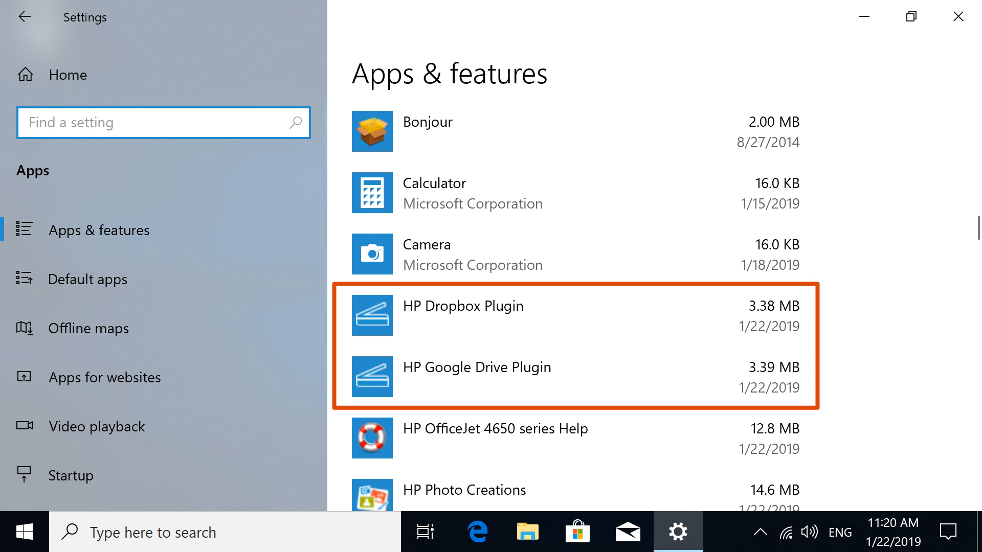
Step: Verify the OfficeJet software is gone from the apps list, then bring up the Start menu for power options
scroll(down, 3)
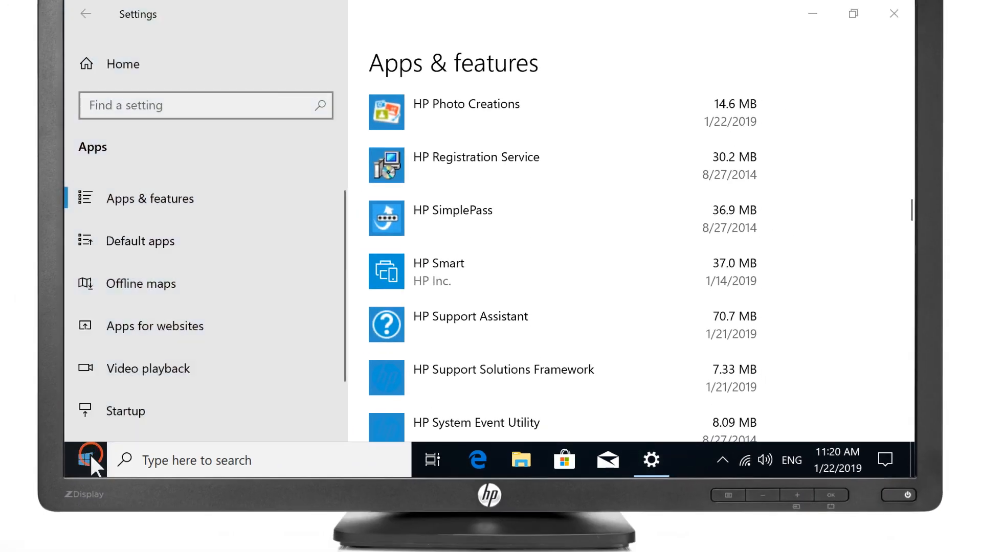
click(85, 460)
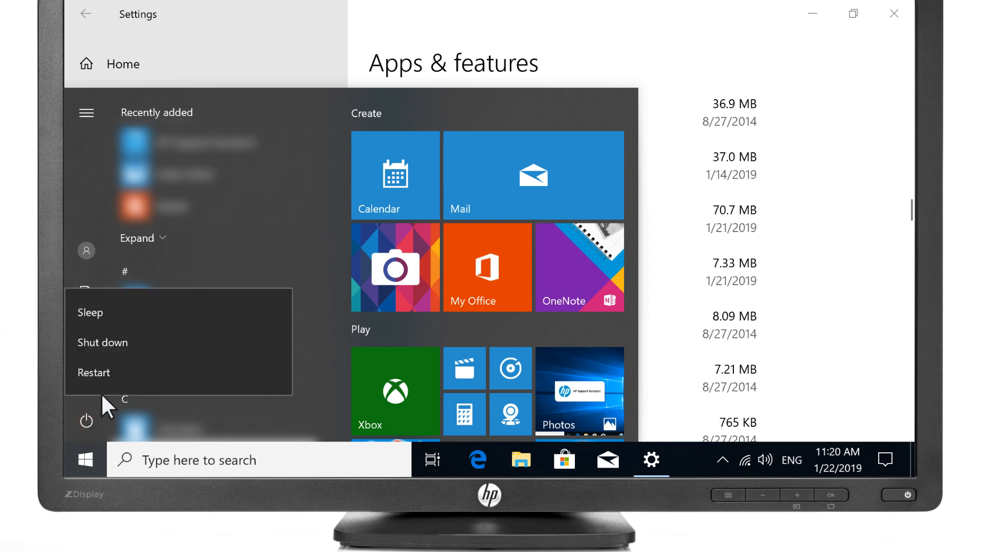